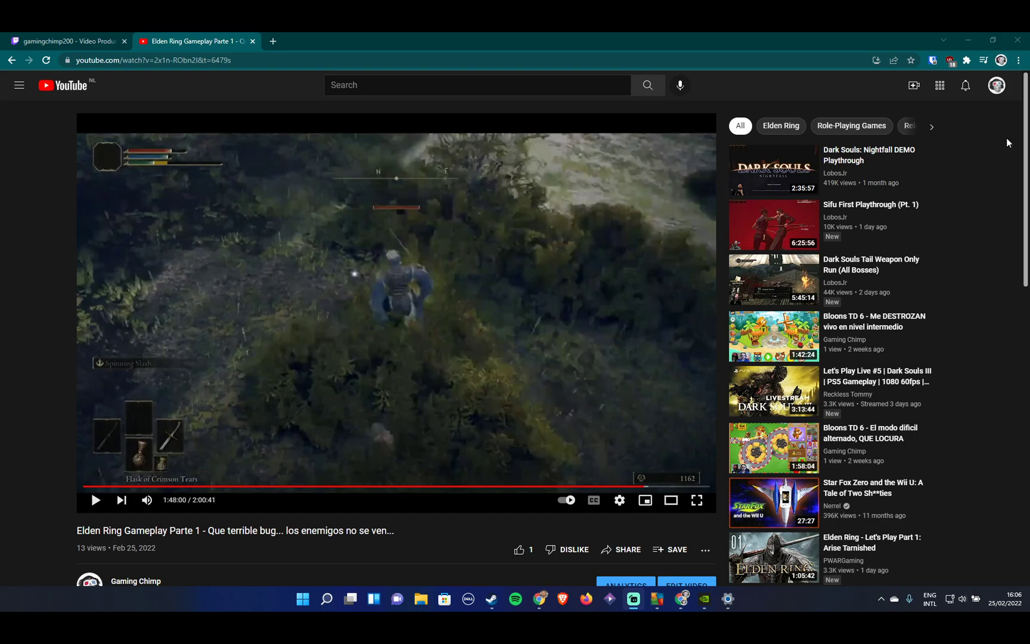
{"action": "mouse_move", "coordinate": [1002, 191]}
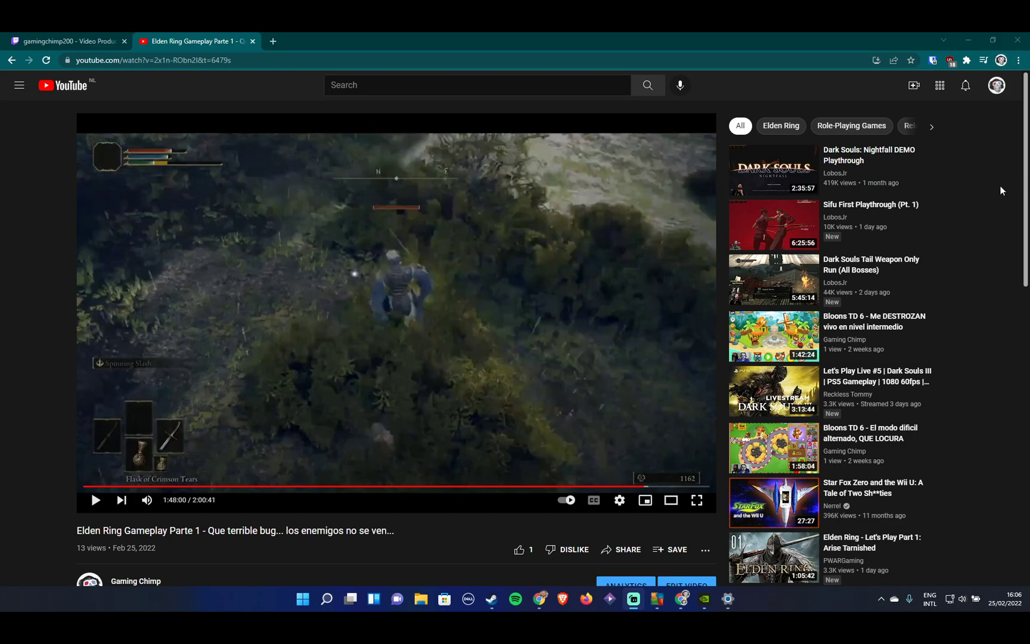
{"action": "mouse_move", "coordinate": [534, 453]}
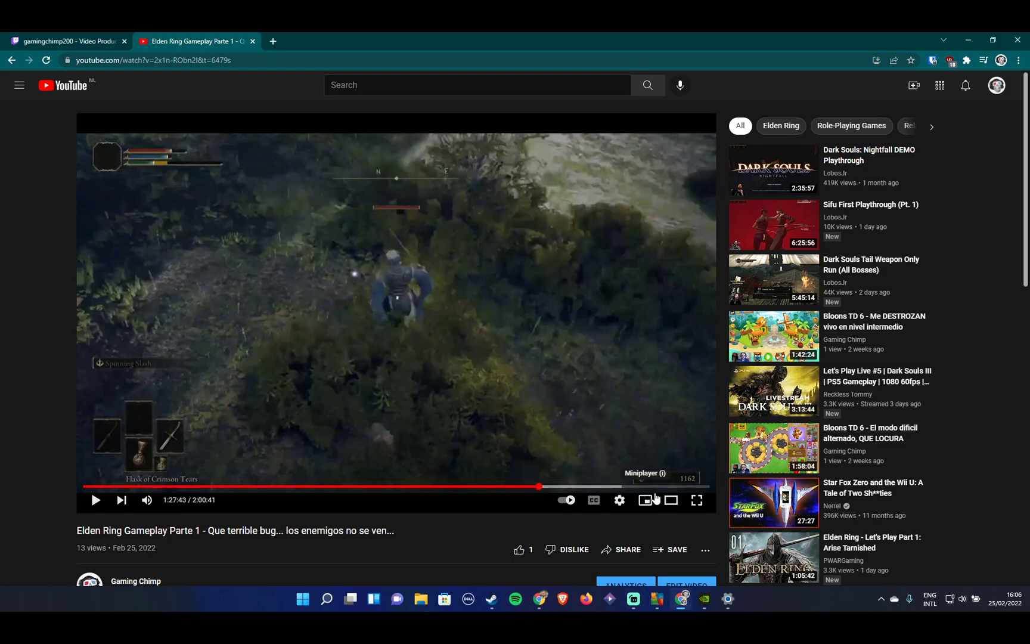
Watch the YouTube guide video in fullscreen and return to the watch page.
{"action": "left_click", "coordinate": [696, 500]}
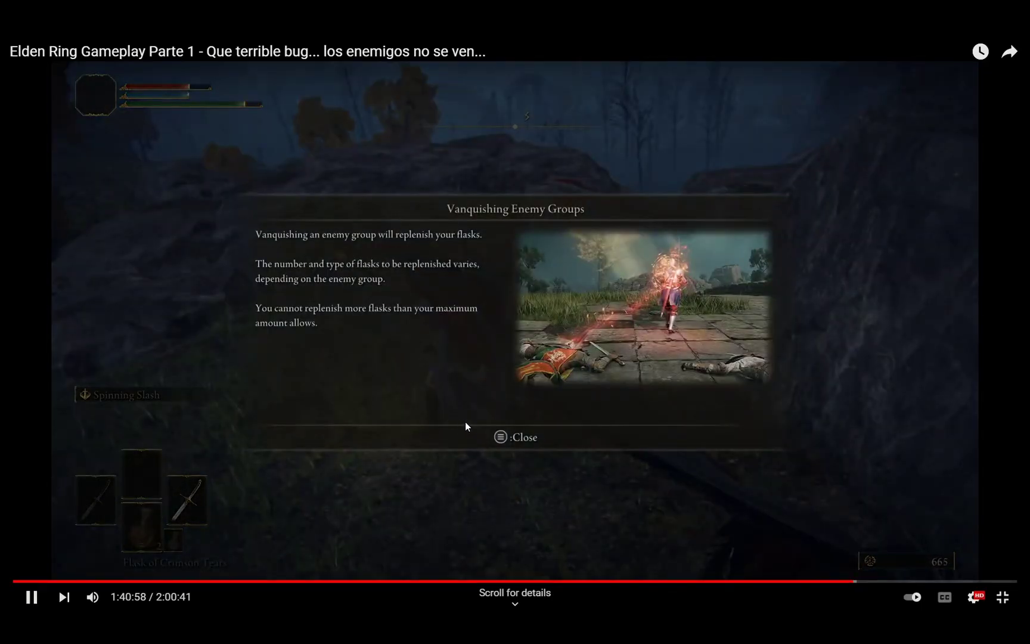
{"action": "left_click", "coordinate": [31, 599]}
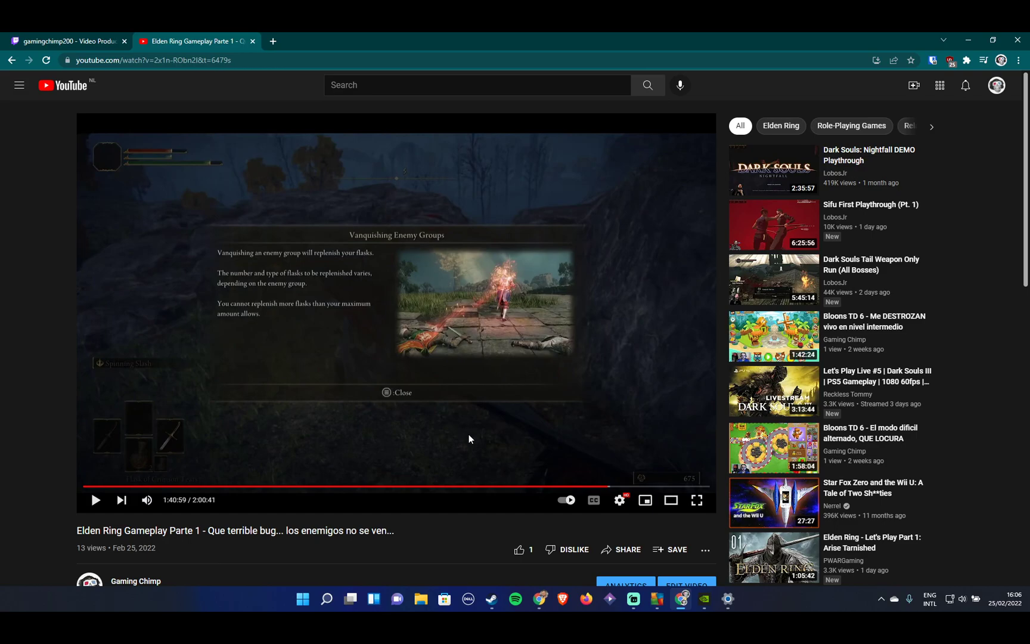
{"action": "mouse_move", "coordinate": [505, 532]}
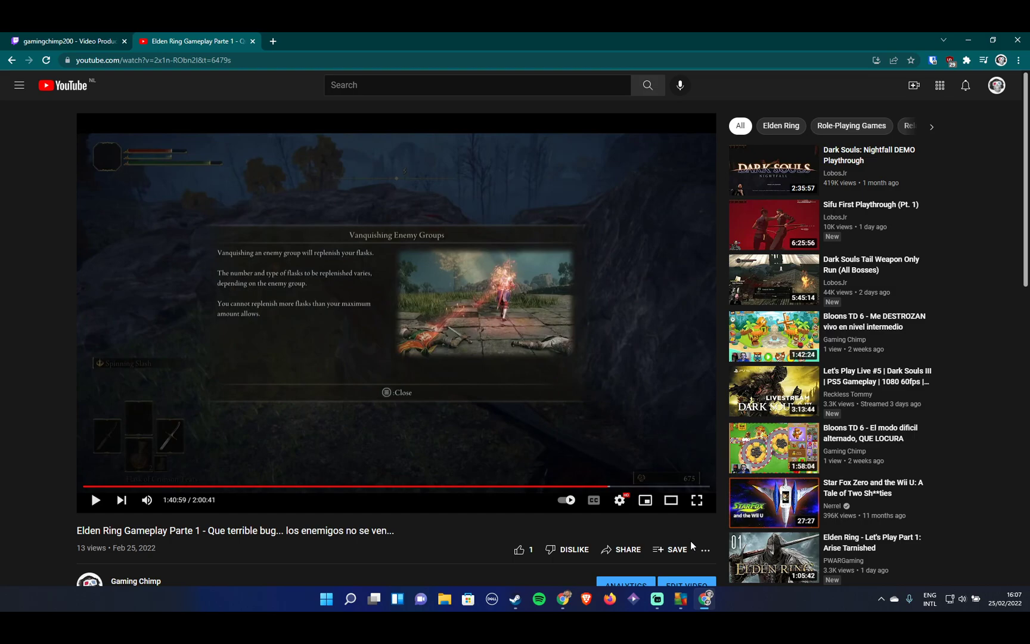
{"action": "mouse_move", "coordinate": [570, 525]}
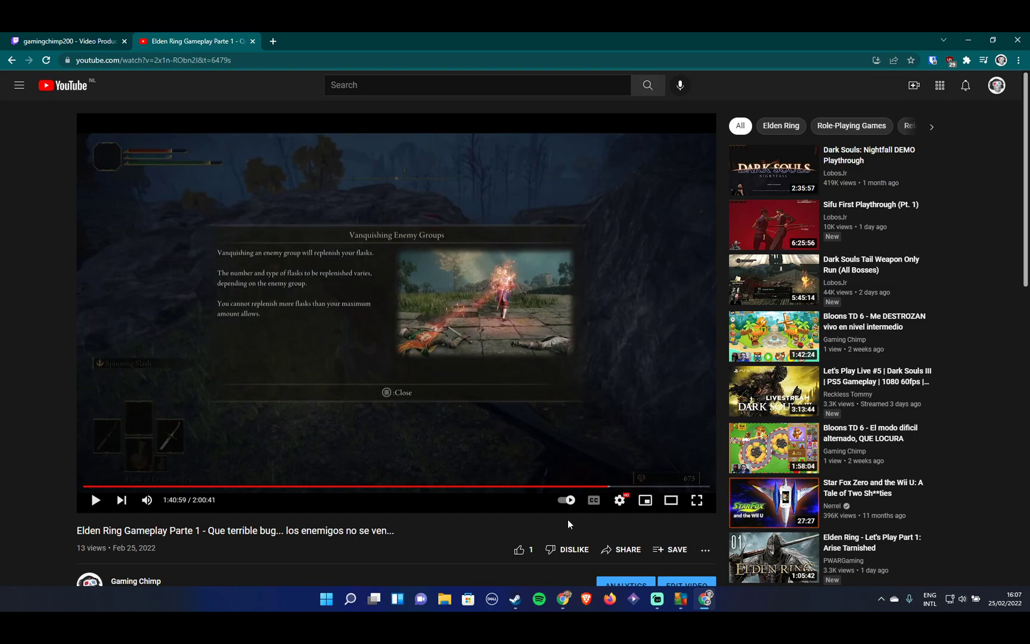
Search Windows for graphics settings and land on System > Display > Graphics.
{"action": "type", "text": "grpa"}
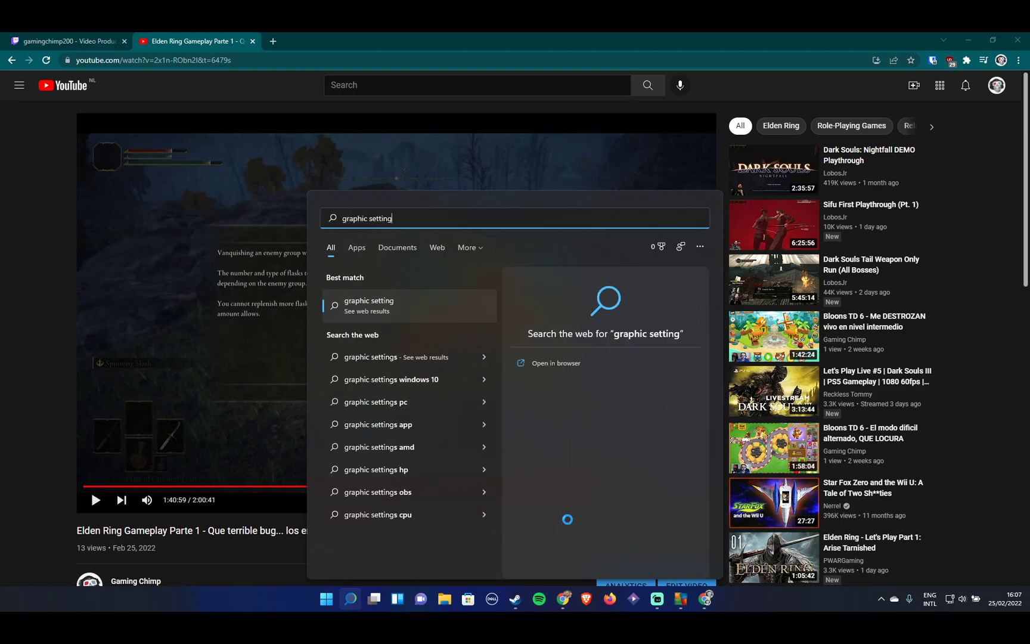
{"action": "key", "text": "Backspace"}
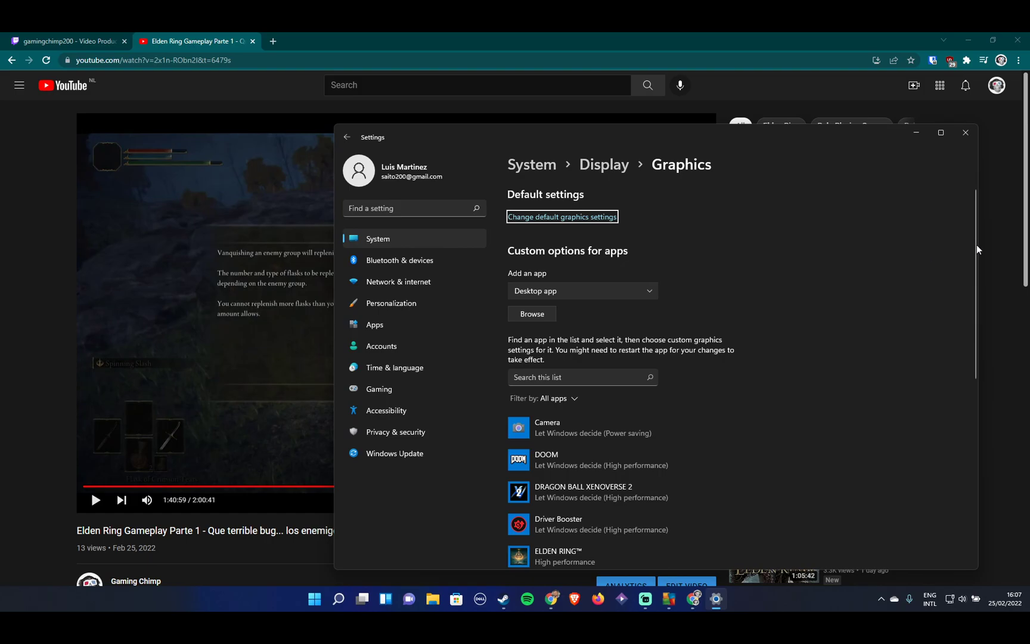
{"action": "scroll", "scroll_direction": "down", "scroll_amount": 3}
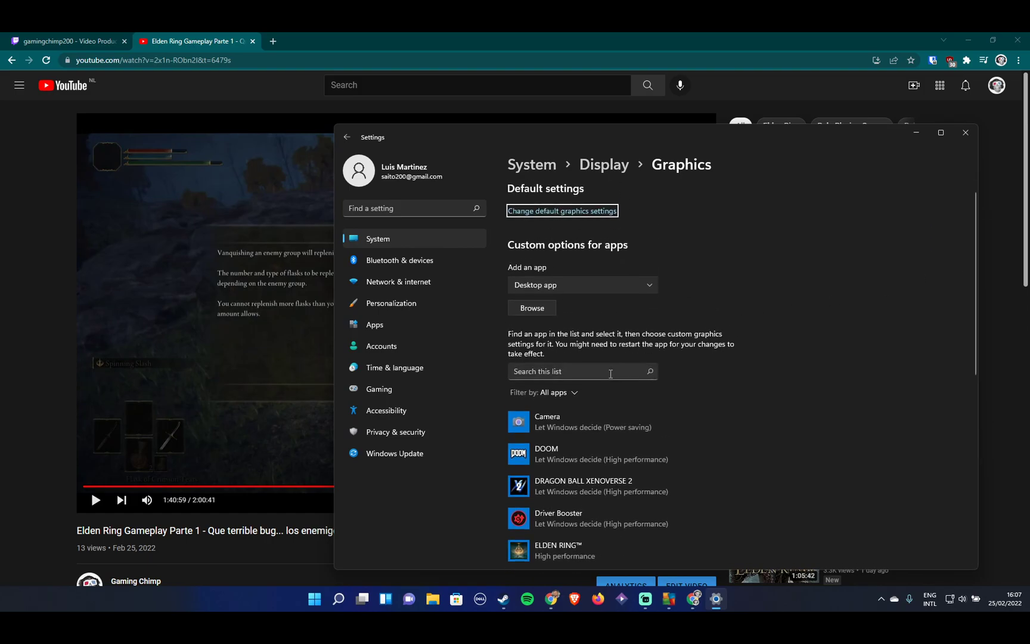
{"action": "scroll", "scroll_direction": "down", "scroll_amount": 3}
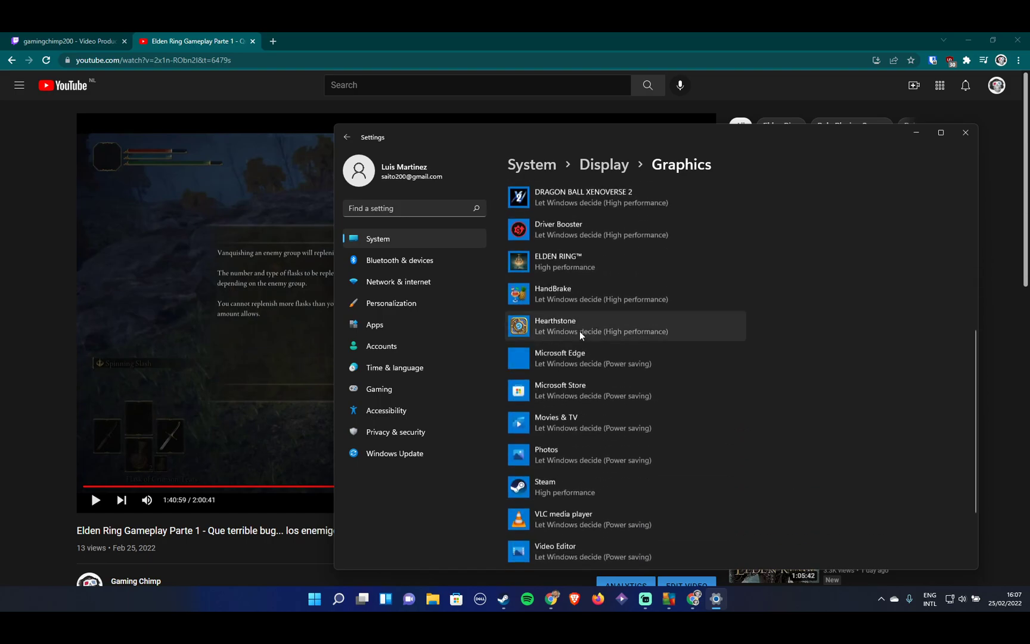
{"action": "scroll", "scroll_direction": "up", "scroll_amount": 3}
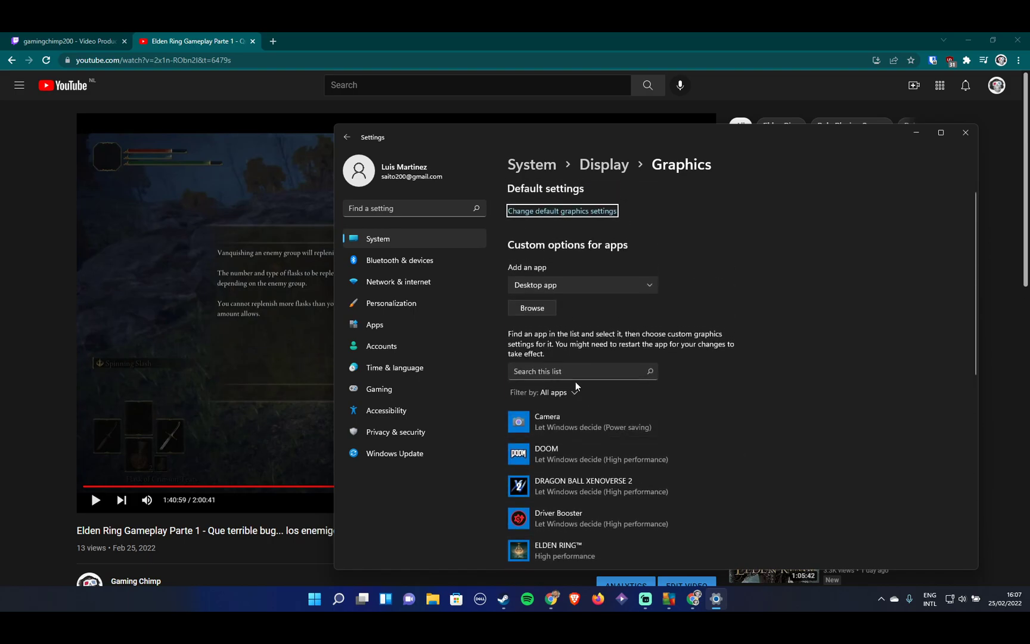
{"action": "mouse_move", "coordinate": [524, 300]}
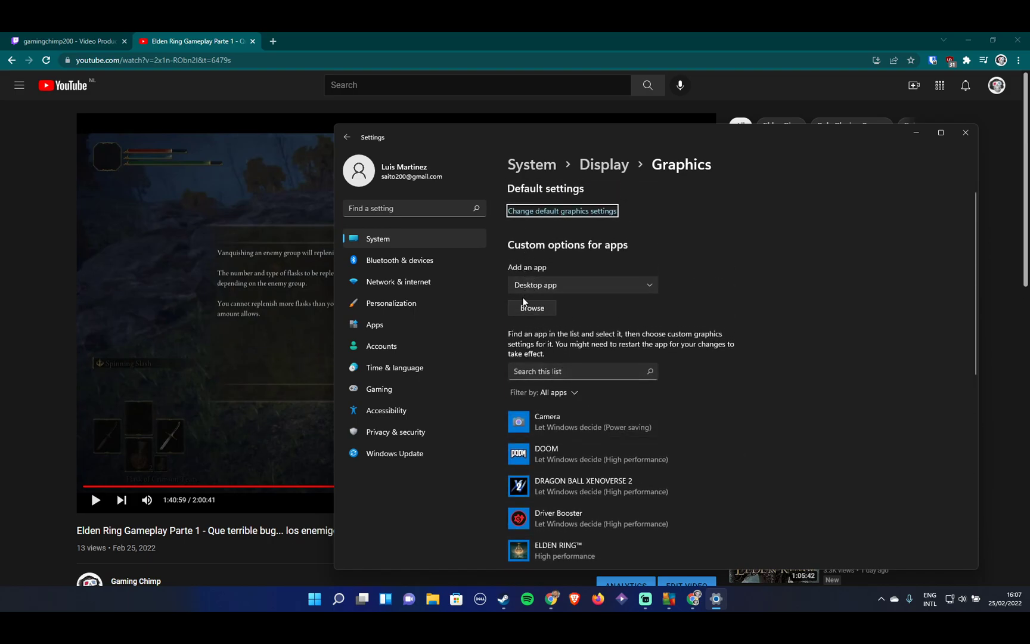
{"action": "mouse_move", "coordinate": [532, 313]}
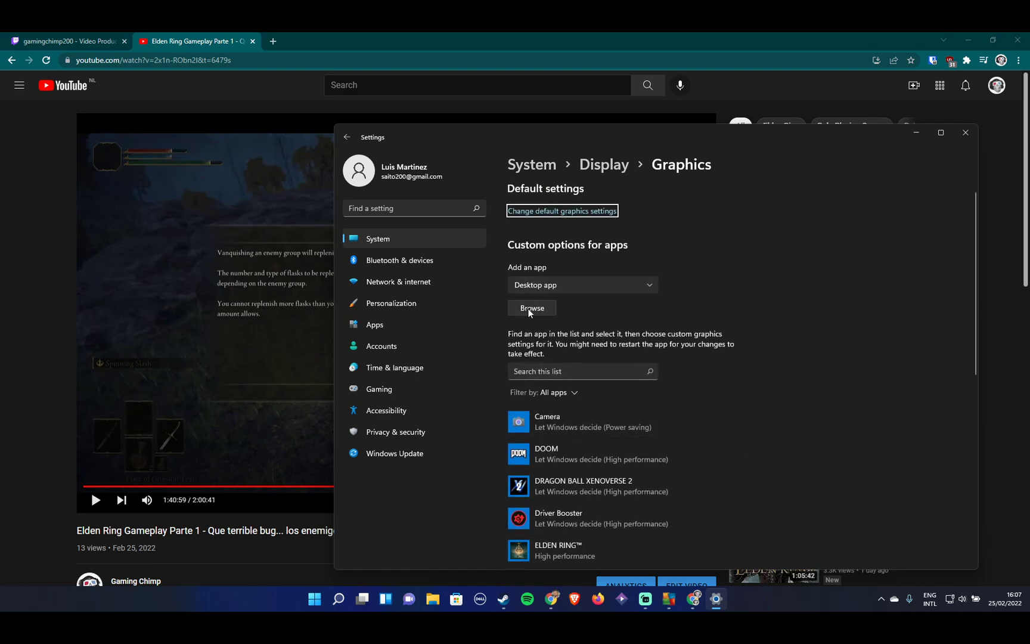
Browse Program Files (x86) > Steam > steamapps > common > ELDEN RING > Game for eldenring.exe.
{"action": "left_click", "coordinate": [532, 307]}
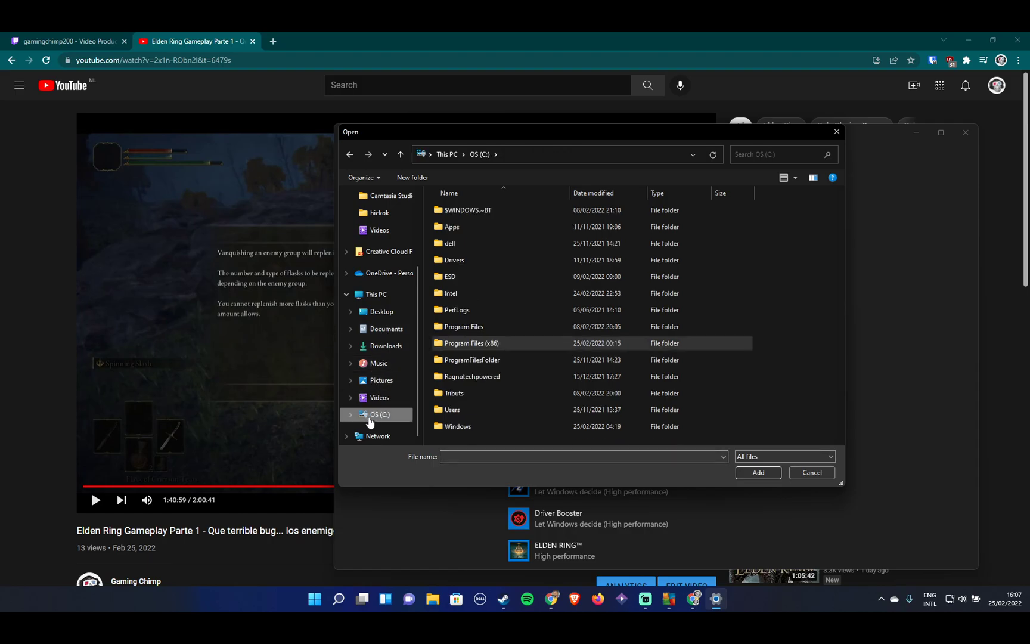
{"action": "double_click", "coordinate": [469, 343]}
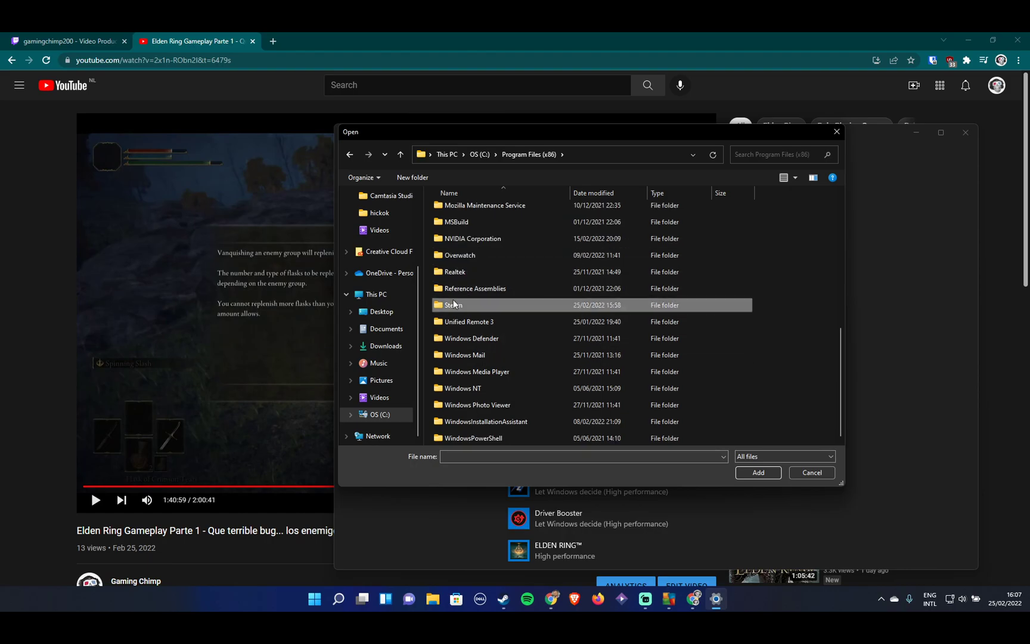
{"action": "double_click", "coordinate": [452, 305]}
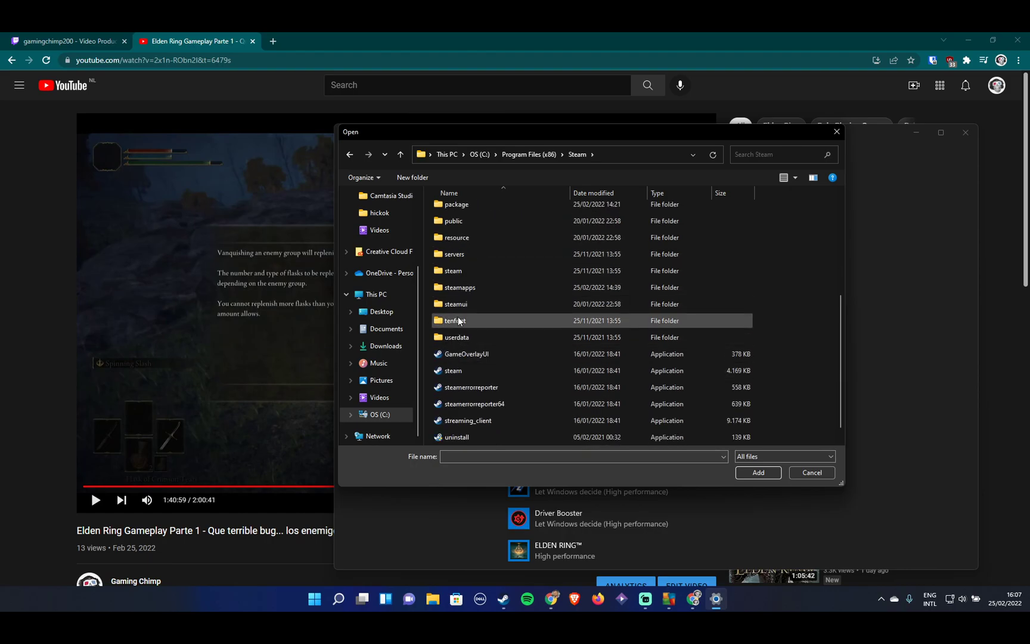
{"action": "double_click", "coordinate": [459, 287]}
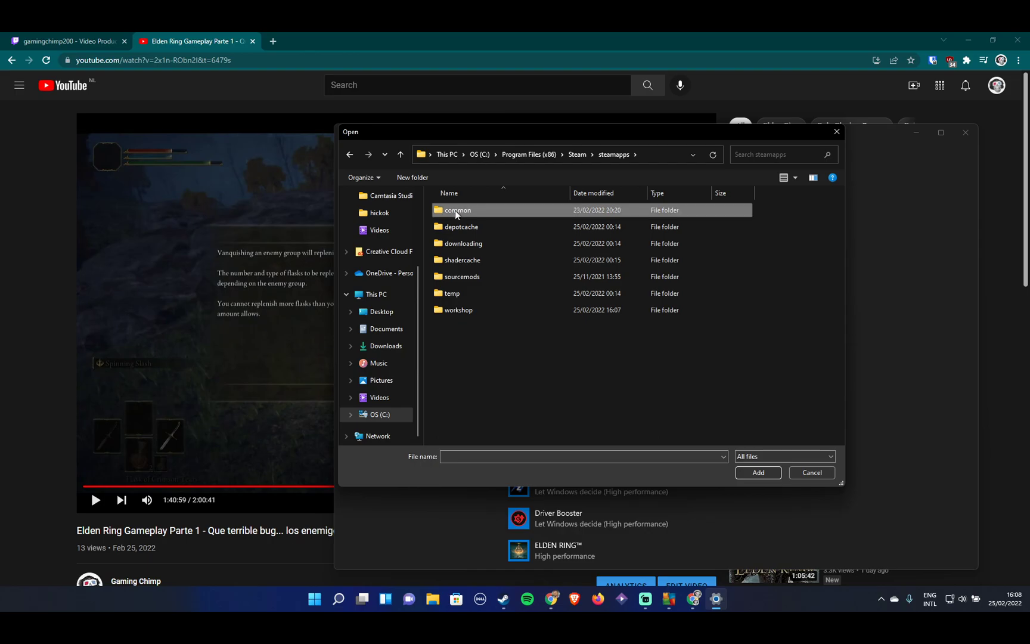
{"action": "double_click", "coordinate": [458, 210]}
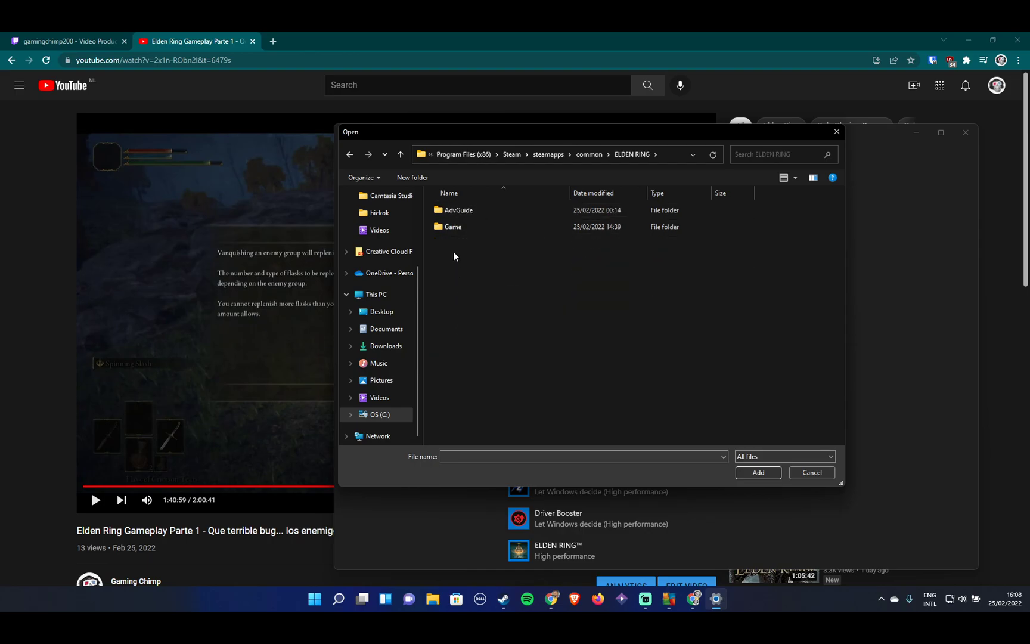
{"action": "double_click", "coordinate": [453, 226]}
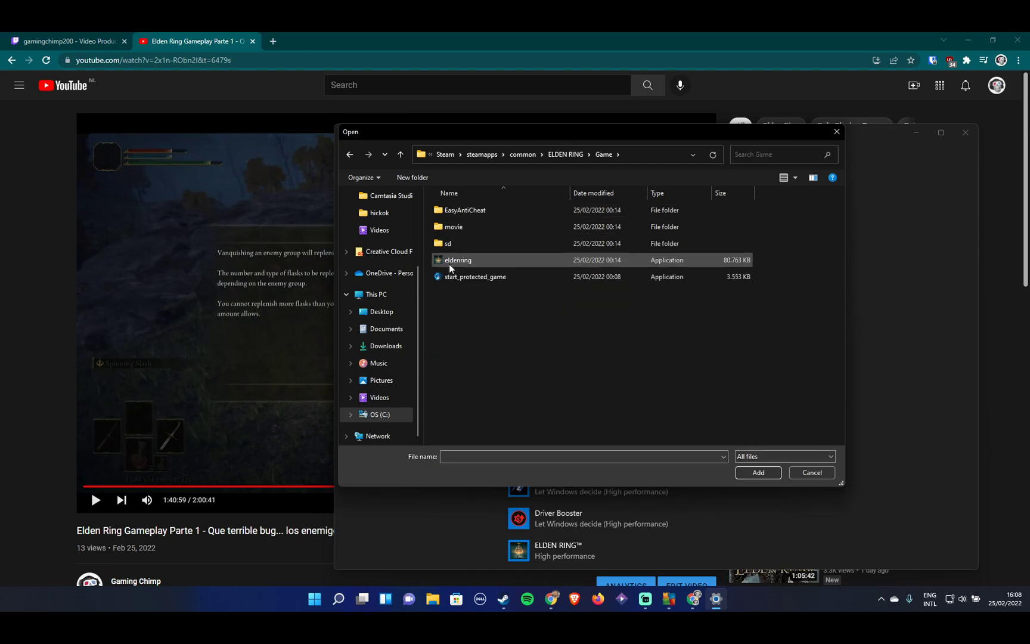
{"action": "mouse_move", "coordinate": [459, 266]}
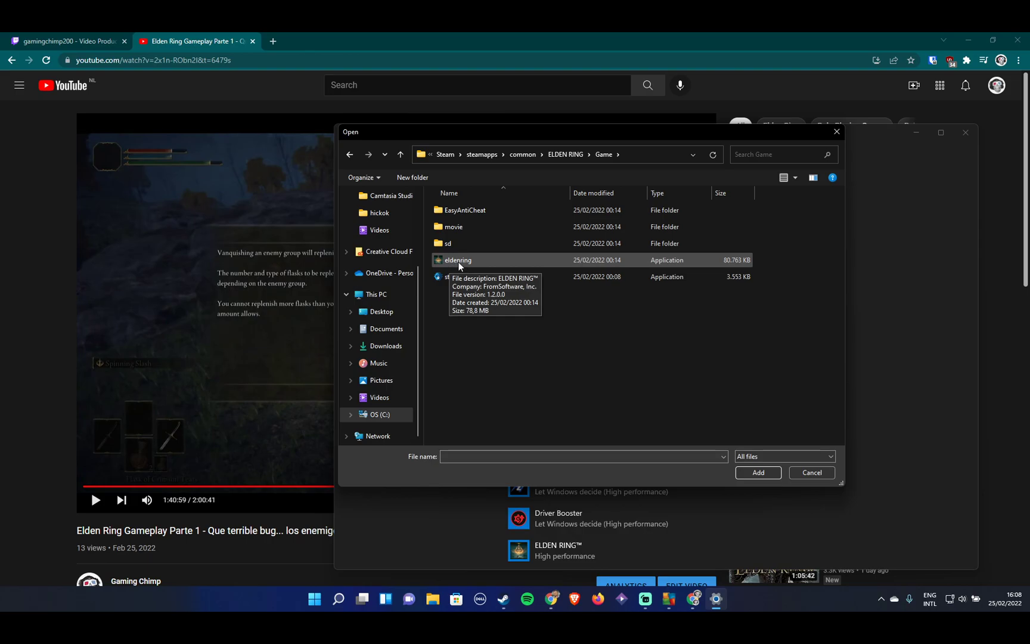
{"action": "mouse_move", "coordinate": [436, 268]}
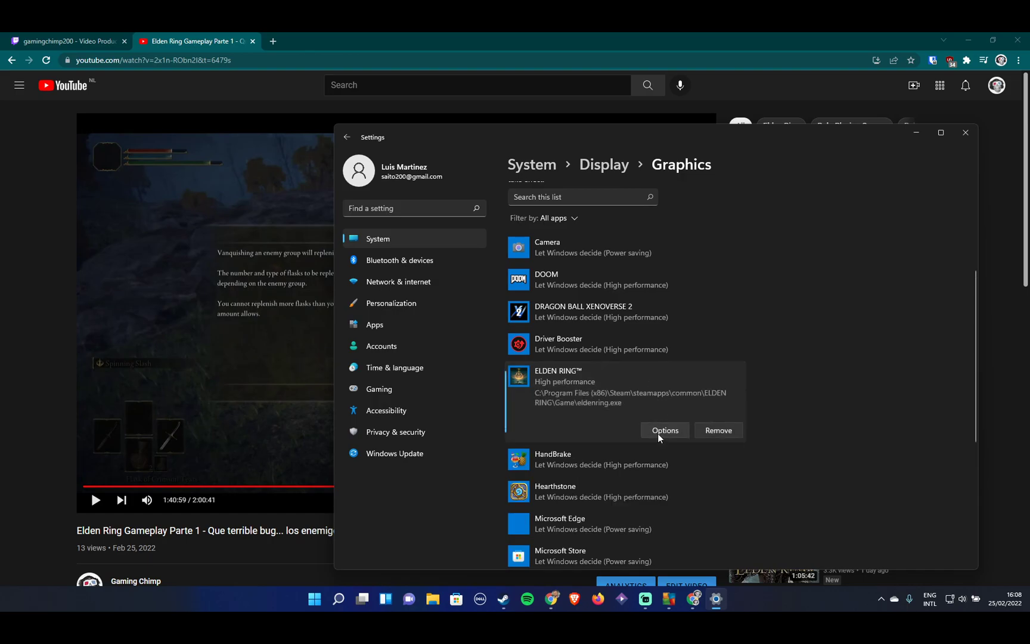
Set ELDEN RING's GPU preference to High performance on the NVIDIA GPU and save it.
{"action": "left_click", "coordinate": [665, 429]}
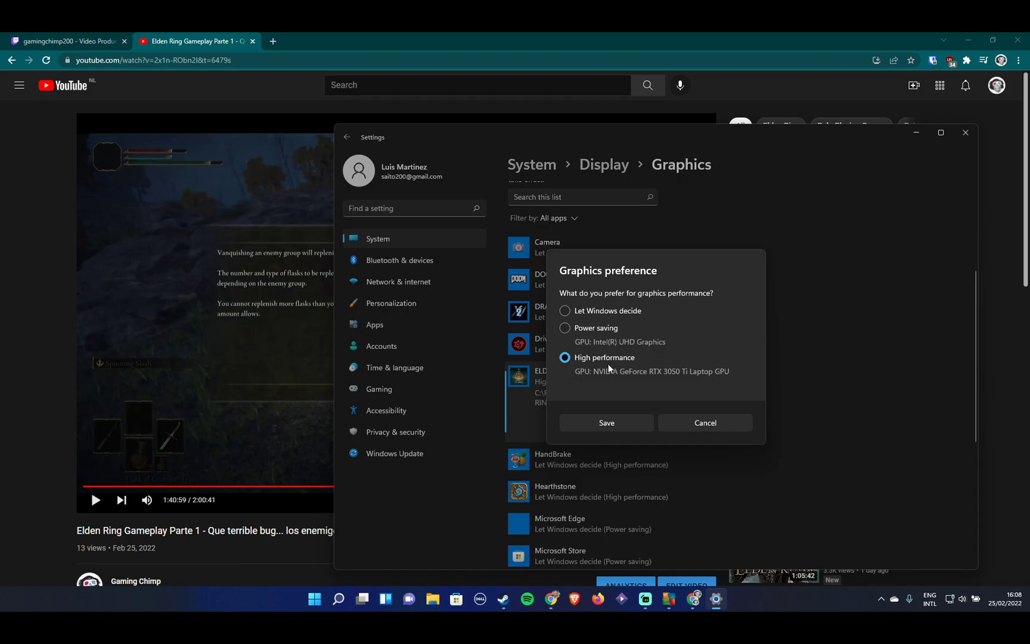
{"action": "mouse_move", "coordinate": [660, 370]}
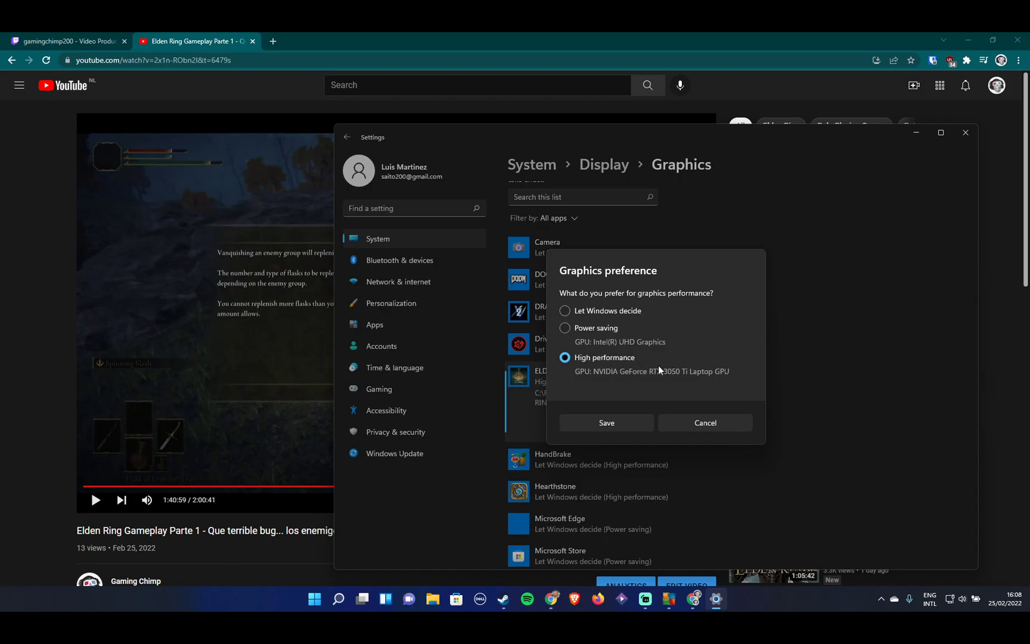
{"action": "mouse_move", "coordinate": [586, 369]}
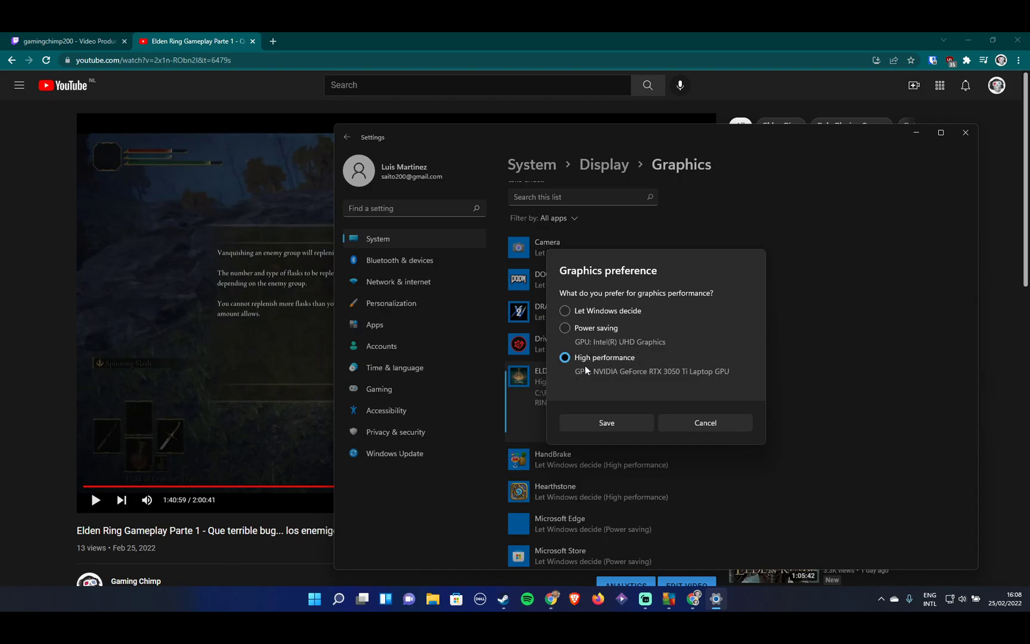
{"action": "mouse_move", "coordinate": [615, 341]}
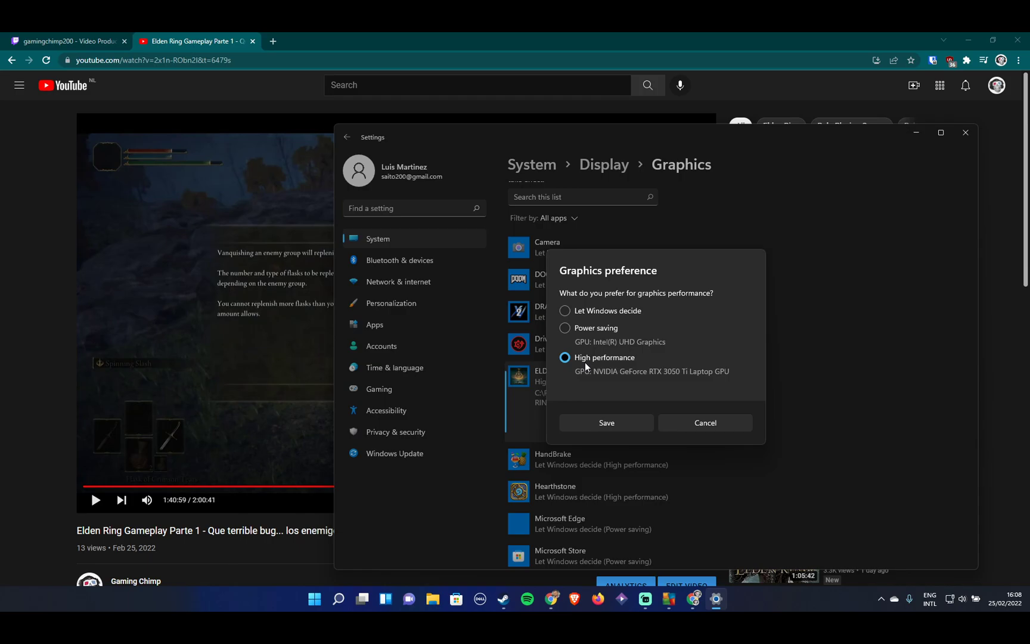
{"action": "mouse_move", "coordinate": [612, 370]}
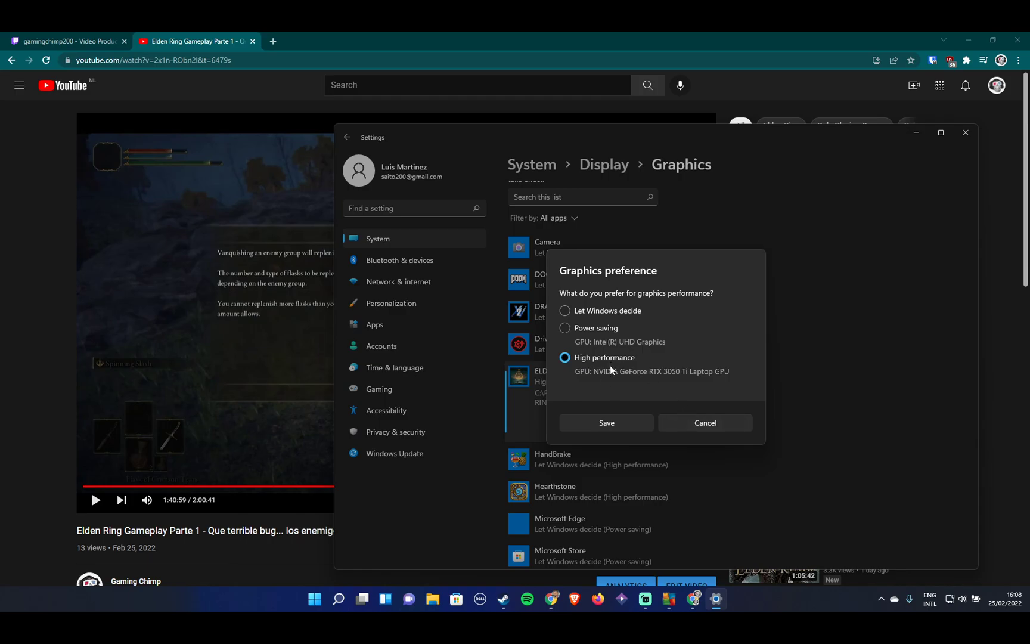
{"action": "left_click", "coordinate": [607, 423]}
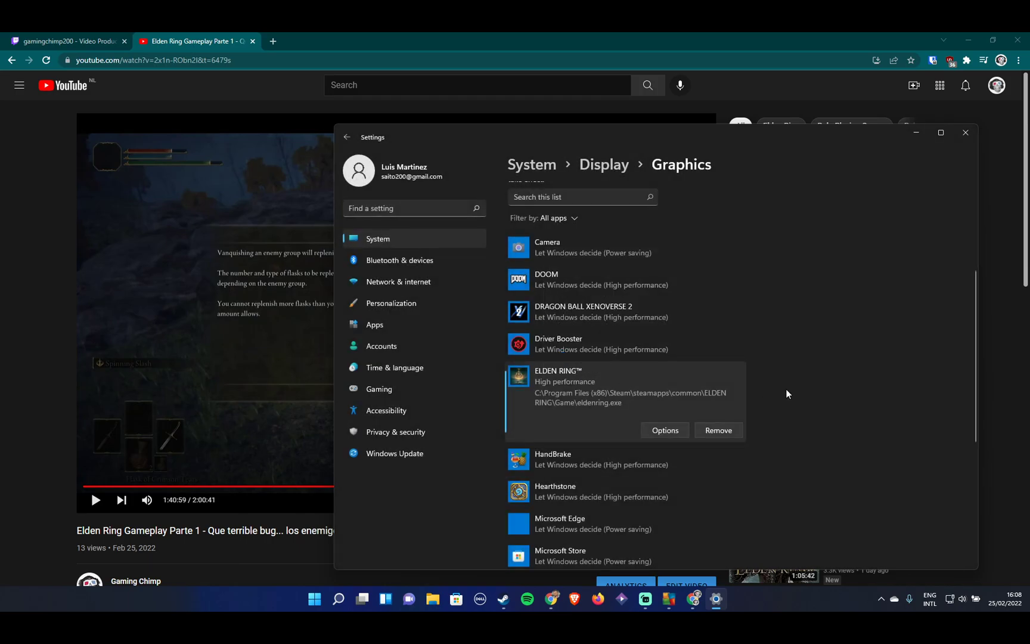
{"action": "scroll", "scroll_direction": "down", "scroll_amount": 3}
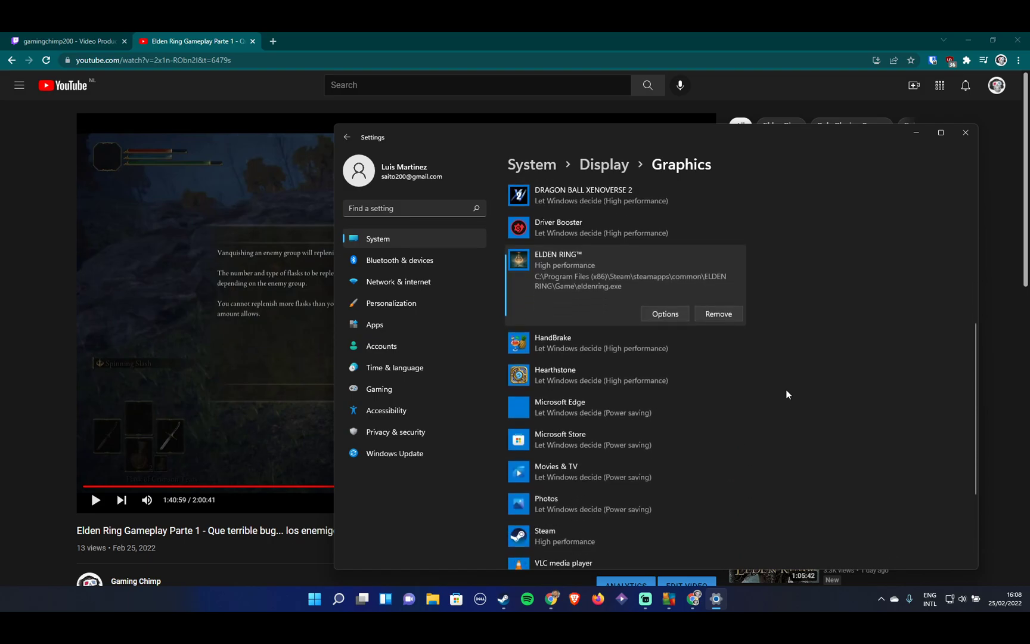
{"action": "scroll", "scroll_direction": "down", "scroll_amount": 3}
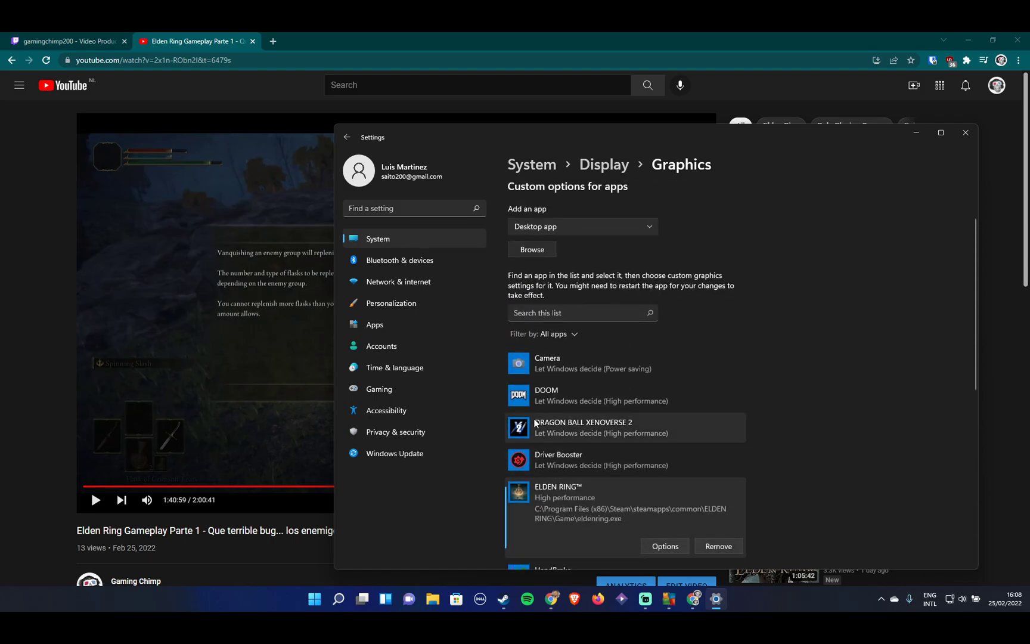
{"action": "mouse_move", "coordinate": [540, 364]}
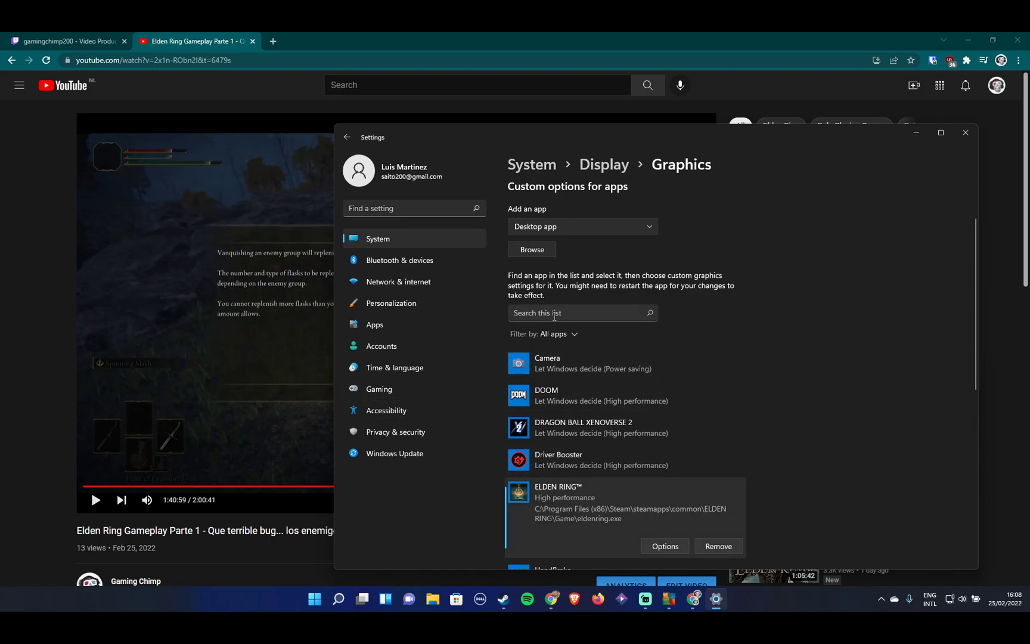
Add steam.exe from Program Files (x86) > Steam and save it as High performance.
{"action": "left_click", "coordinate": [532, 249]}
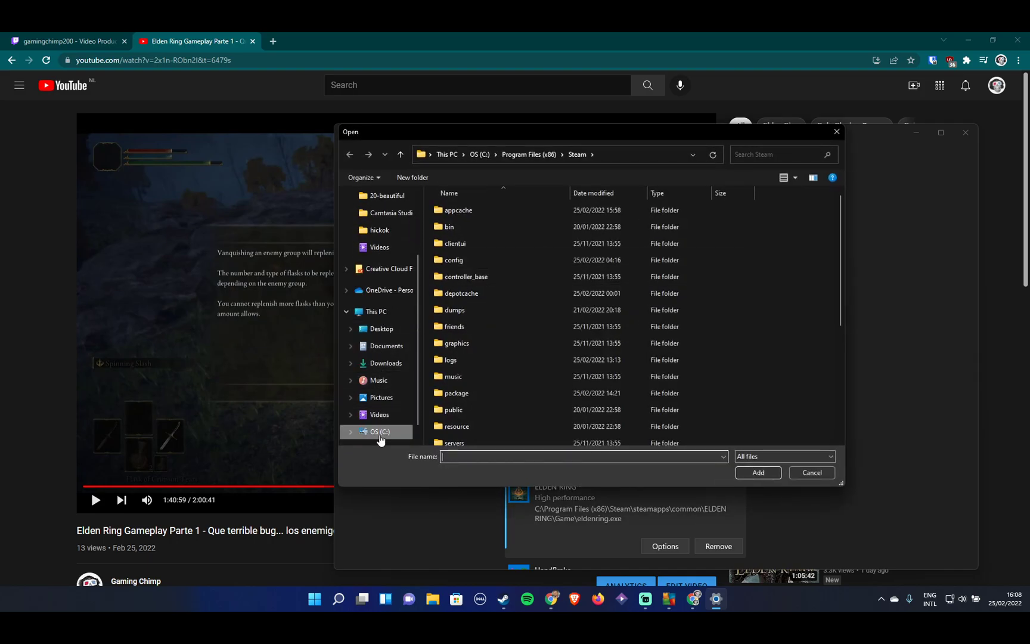
{"action": "left_click", "coordinate": [530, 155]}
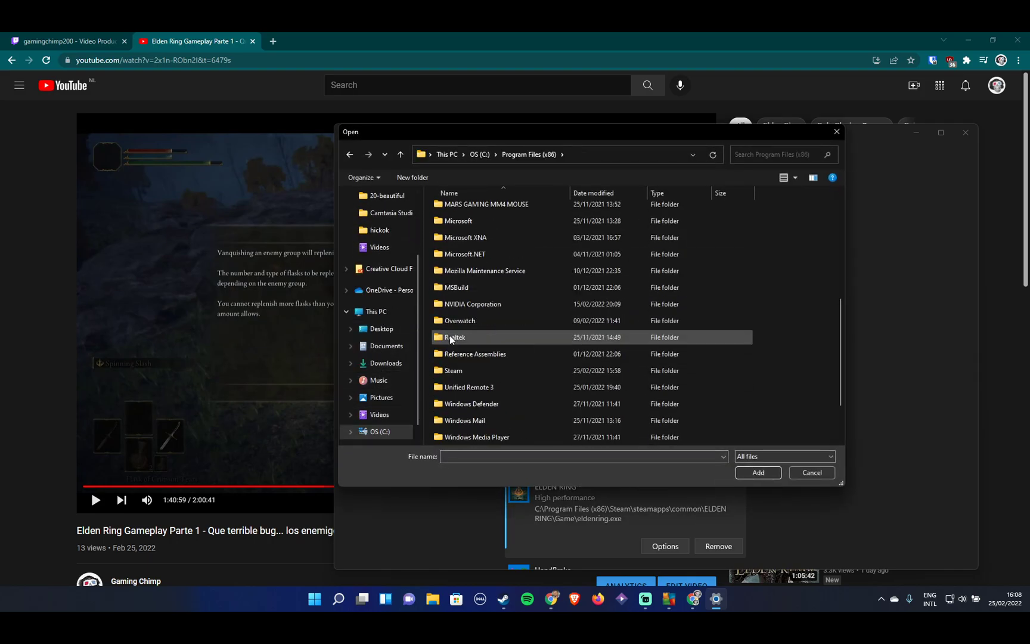
{"action": "double_click", "coordinate": [464, 369]}
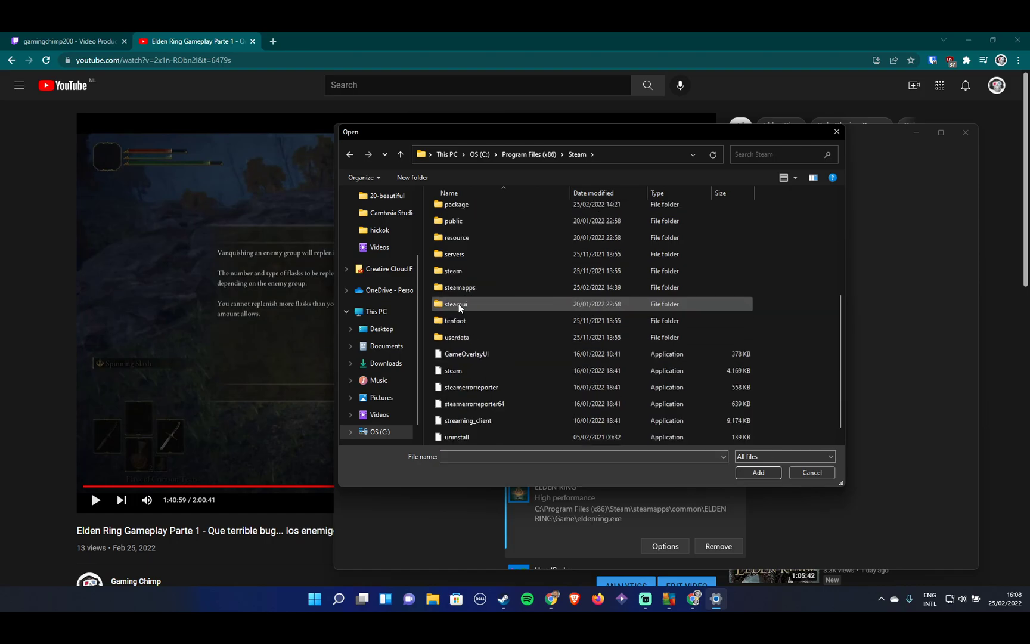
{"action": "left_click", "coordinate": [453, 369]}
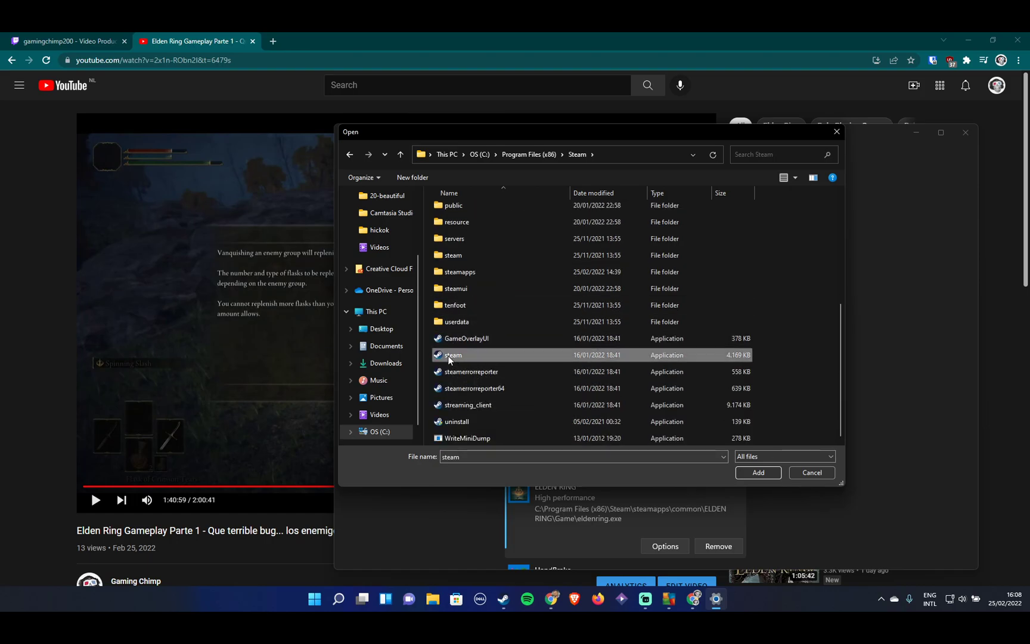
{"action": "mouse_move", "coordinate": [451, 360]}
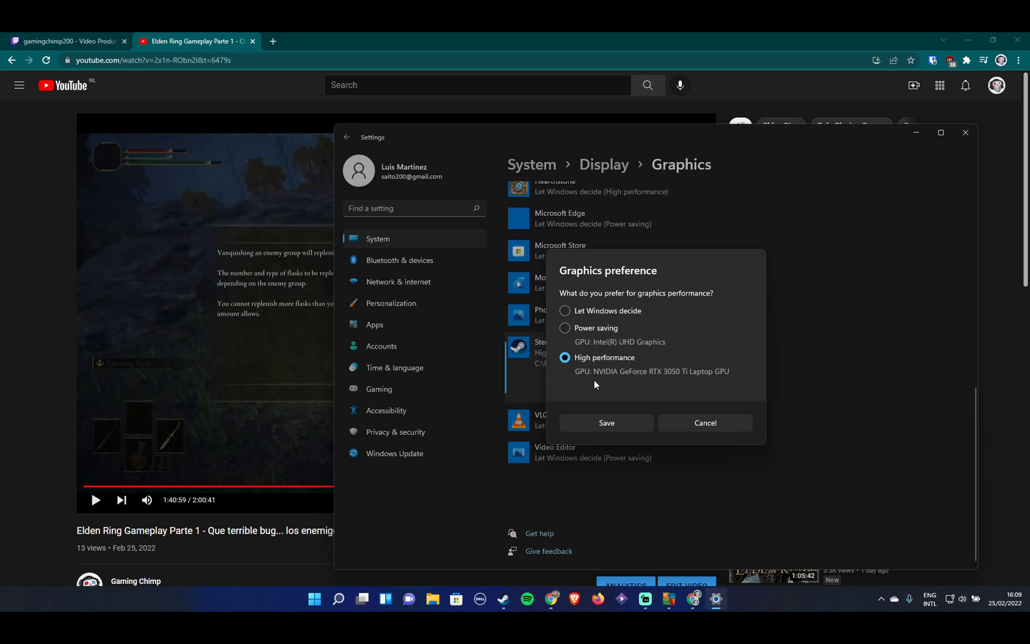
{"action": "left_click", "coordinate": [607, 423]}
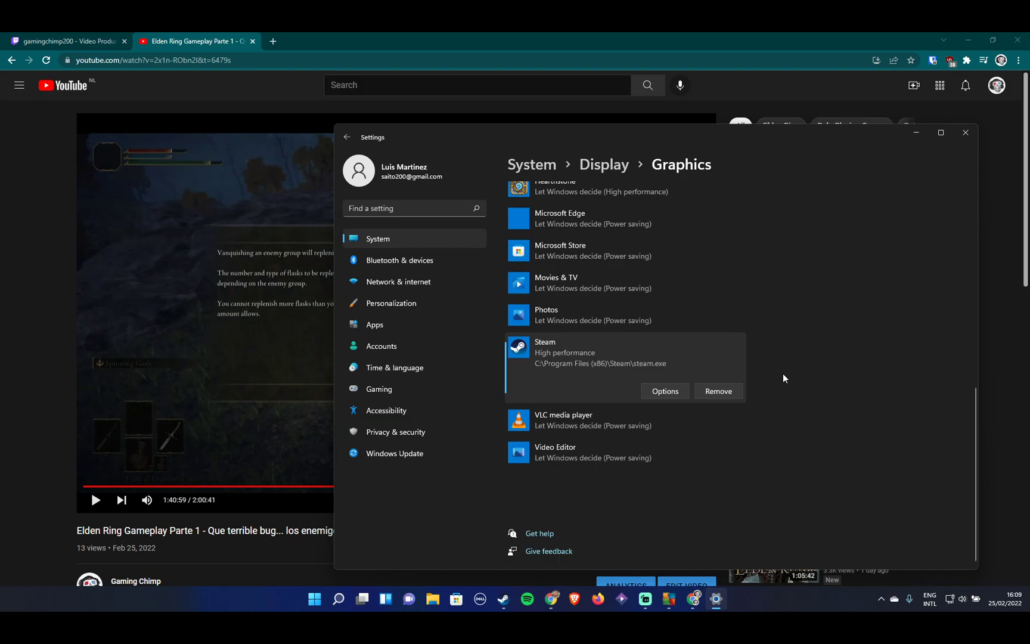
{"action": "mouse_move", "coordinate": [786, 396]}
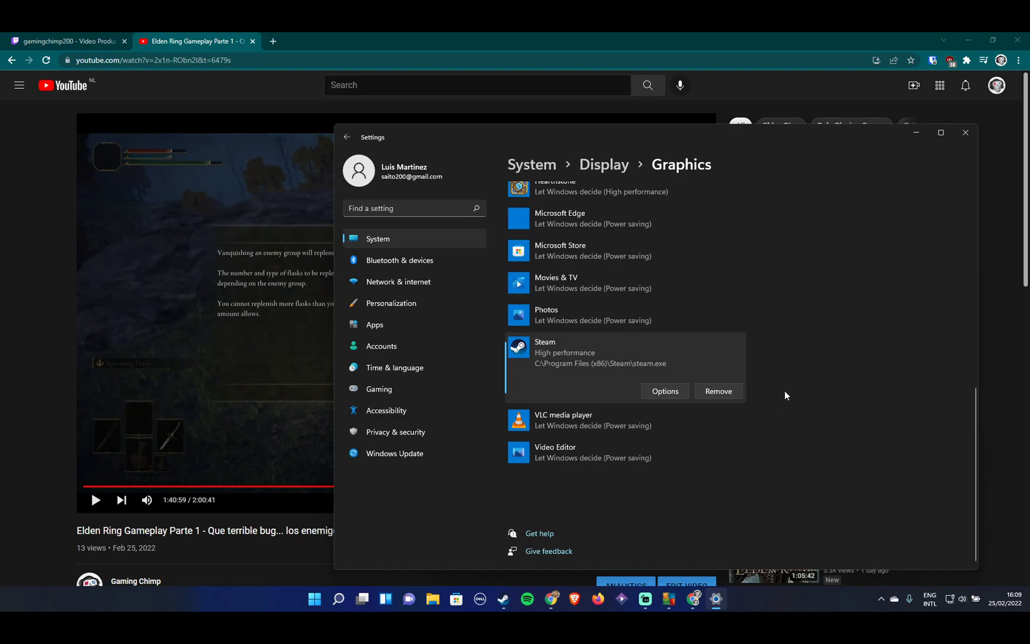
{"action": "mouse_move", "coordinate": [625, 256]}
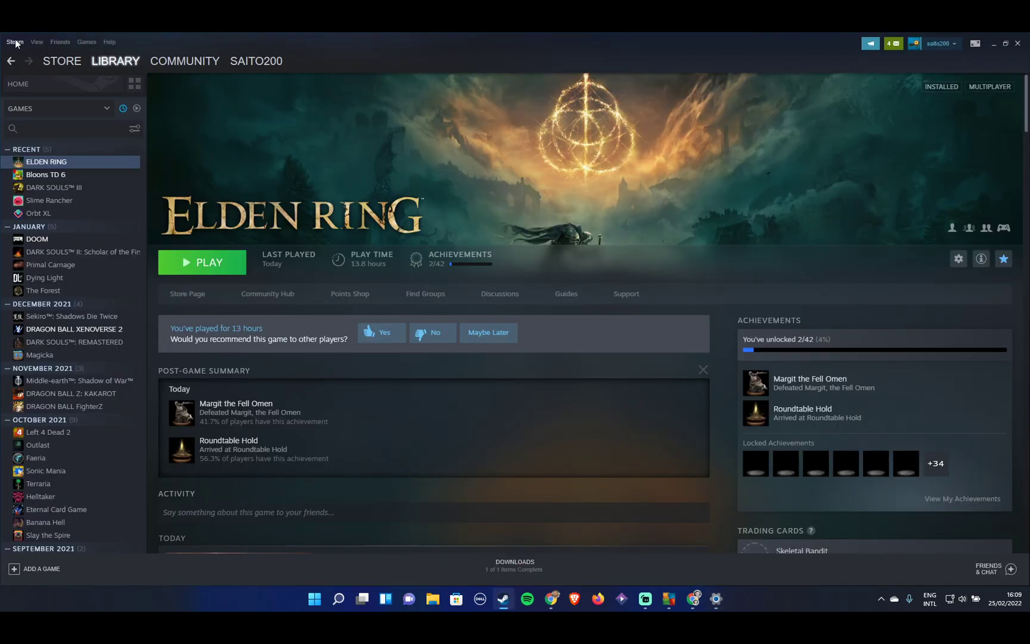
Disable 'Enable the Steam Overlay while in-game' in Steam Settings > In-Game and confirm with OK.
{"action": "left_click", "coordinate": [14, 42]}
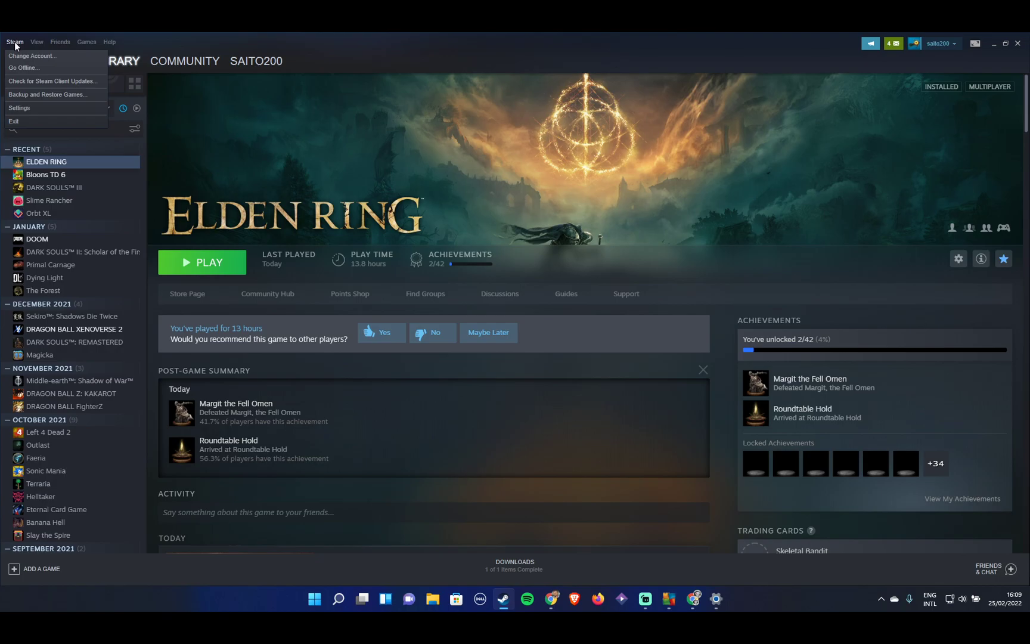
{"action": "mouse_move", "coordinate": [32, 56]}
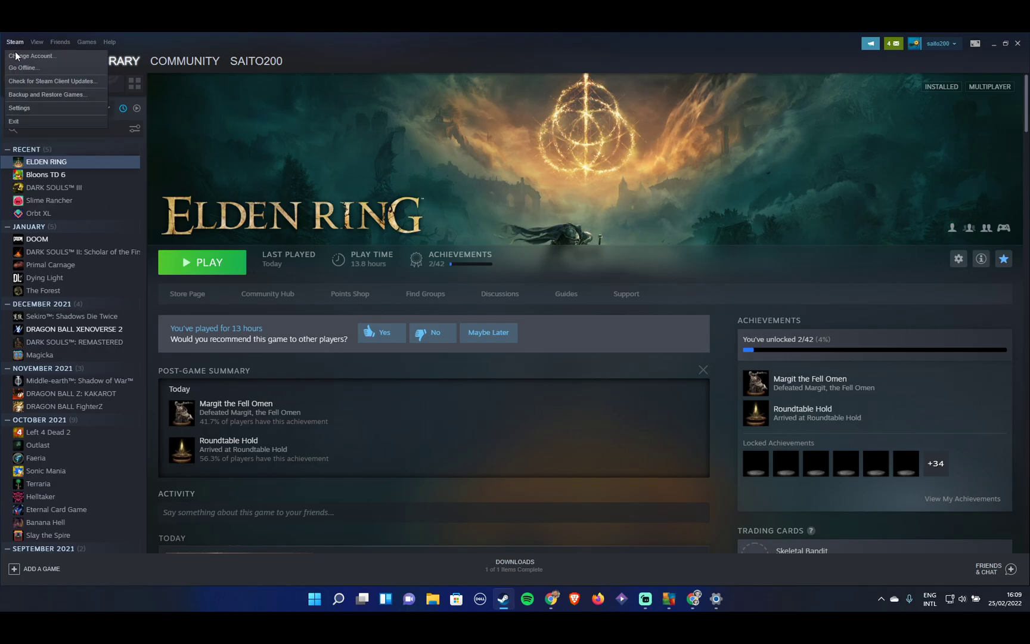
{"action": "left_click", "coordinate": [19, 108]}
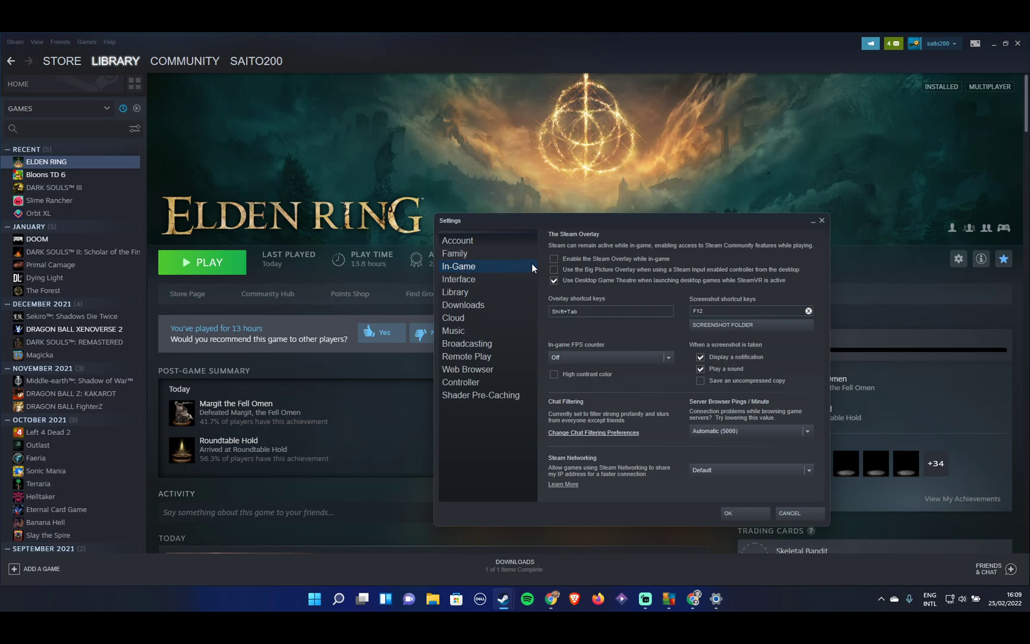
{"action": "left_click", "coordinate": [555, 258]}
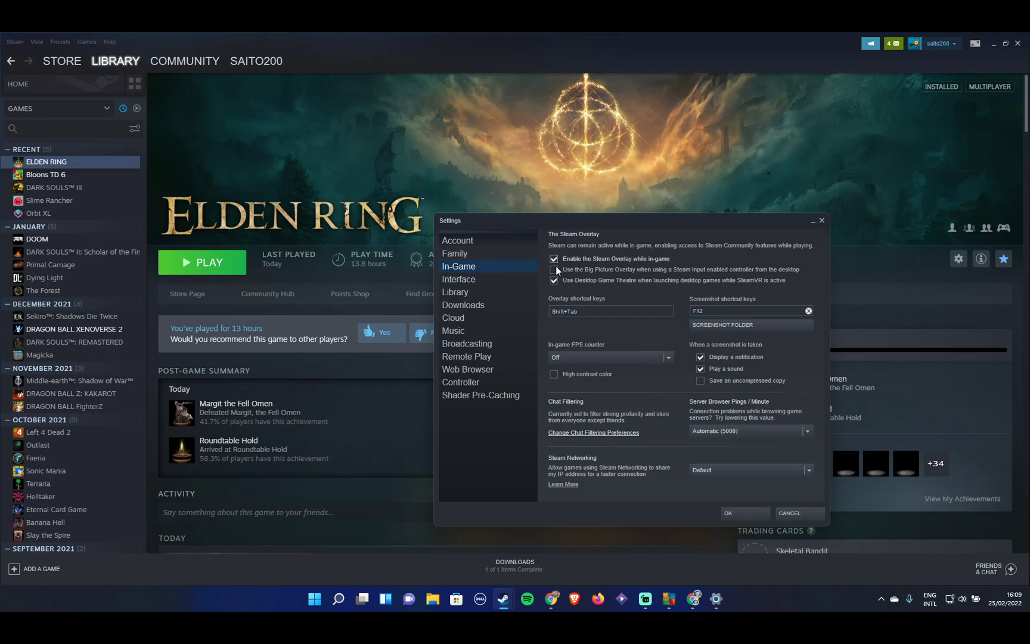
{"action": "left_click", "coordinate": [554, 259]}
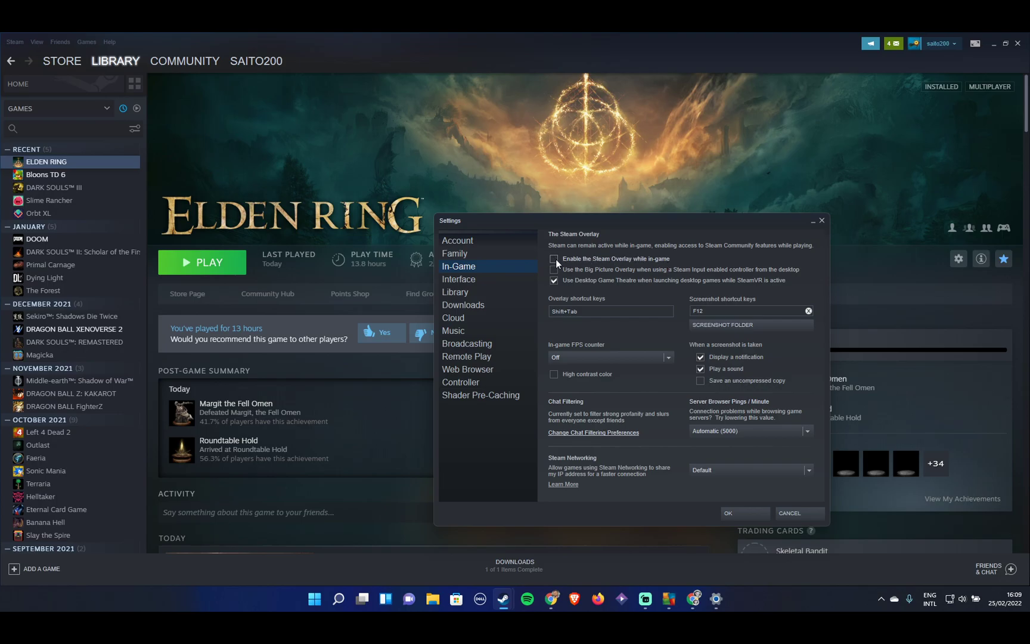
{"action": "left_click", "coordinate": [554, 259]}
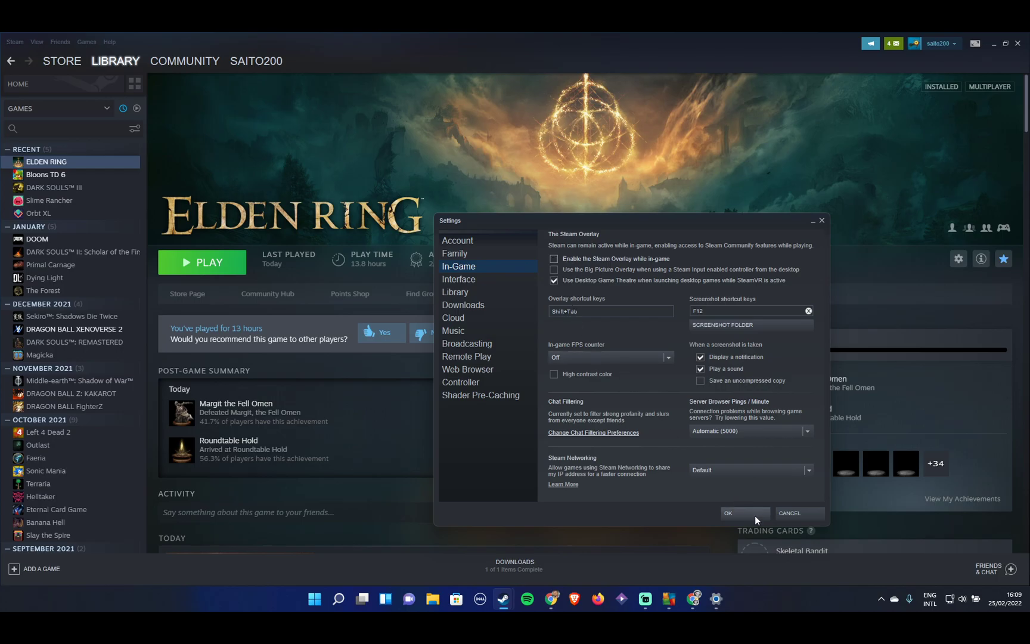
{"action": "left_click", "coordinate": [728, 513]}
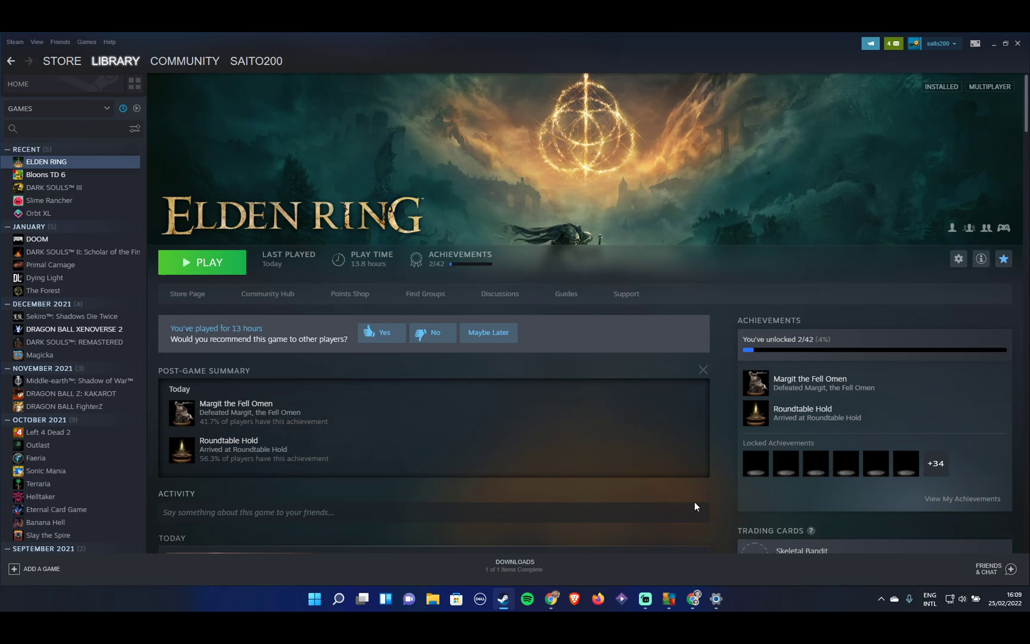
Launch GeForce Experience from Start search and view the Drivers page showing Game Ready 511.79.
{"action": "left_click", "coordinate": [315, 599]}
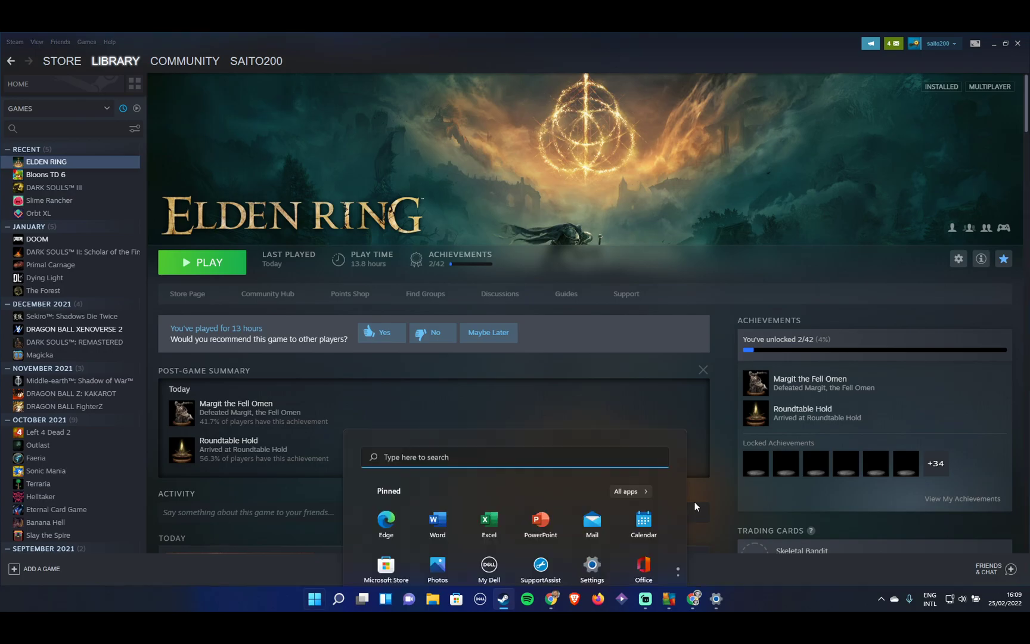
{"action": "type", "text": "nv"}
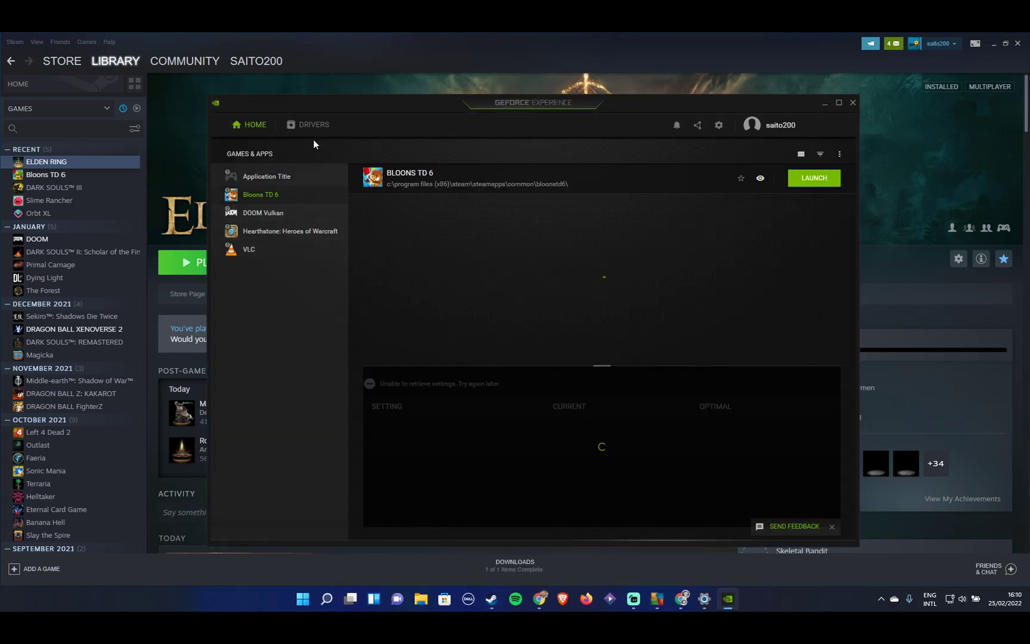
{"action": "left_click", "coordinate": [313, 126]}
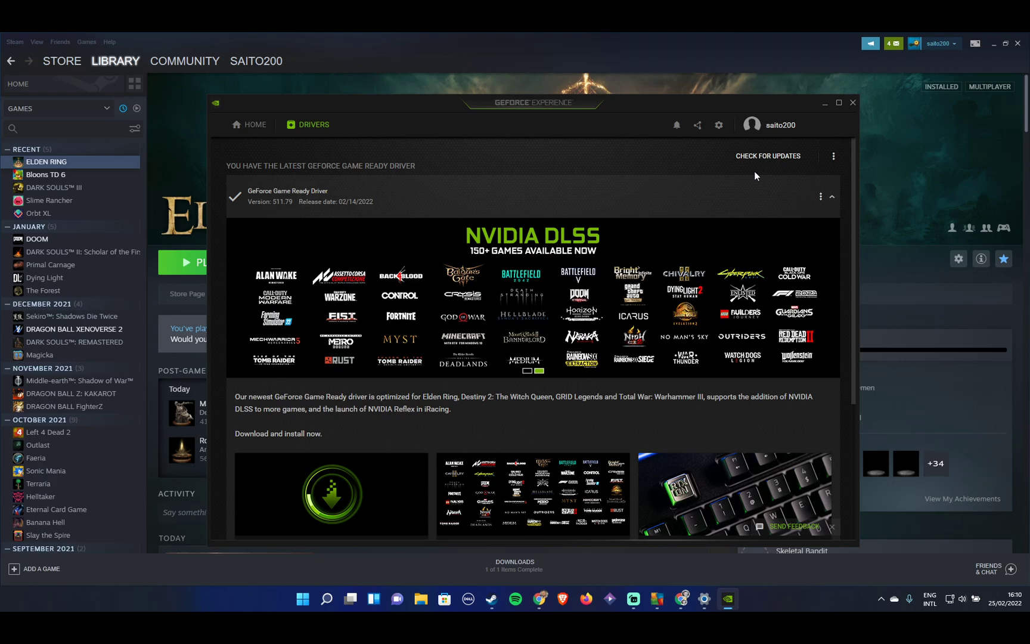
{"action": "mouse_move", "coordinate": [754, 156]}
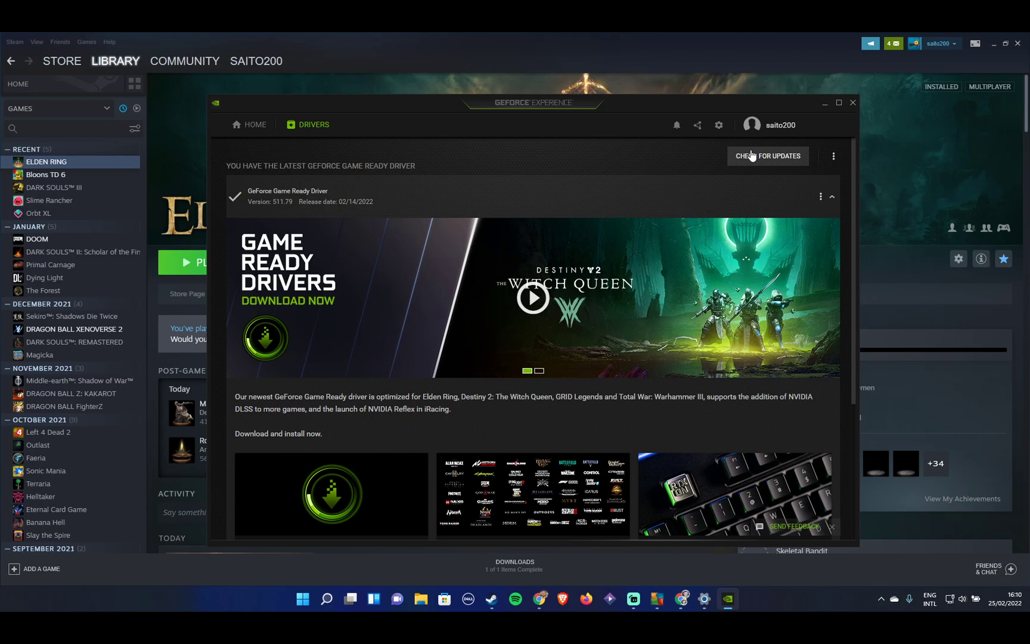
Close GeForce Experience, leaving Steam's ELDEN RING library page visible.
{"action": "left_click", "coordinate": [854, 103]}
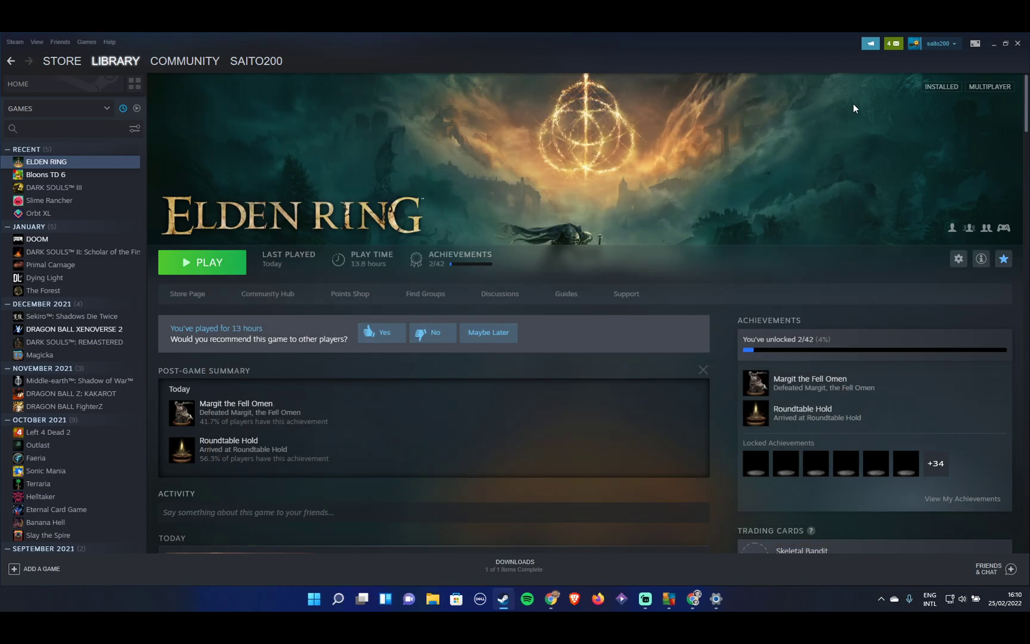